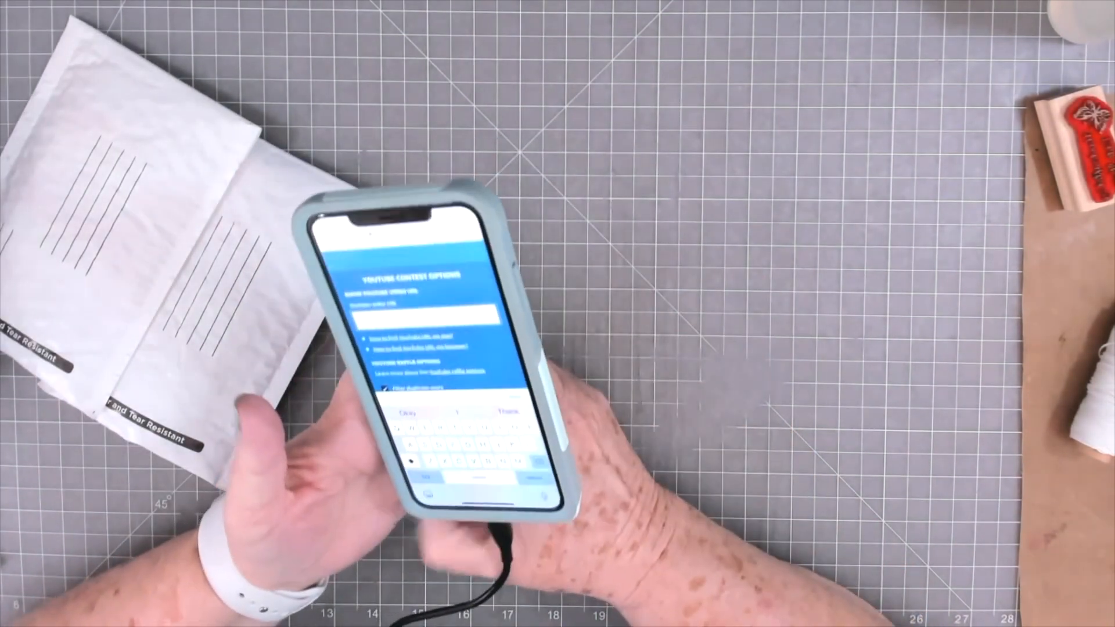
{"action": "mouse_move", "coordinate": [426, 320]}
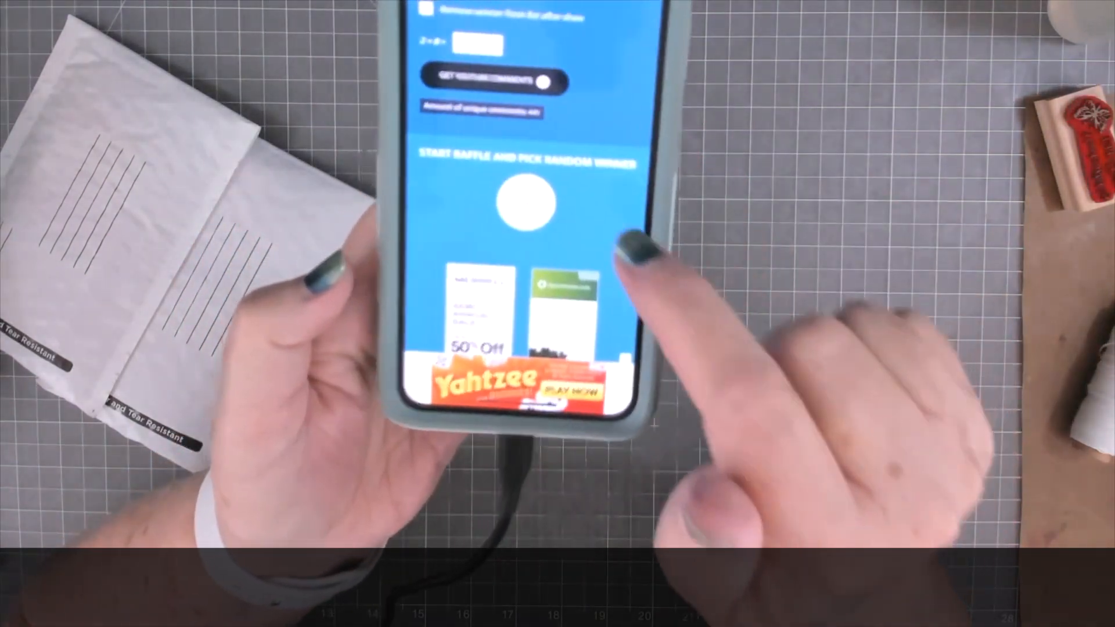
Step: Start the raffle to draw a random winner from the loaded comments
{"action": "left_click", "coordinate": [542, 202]}
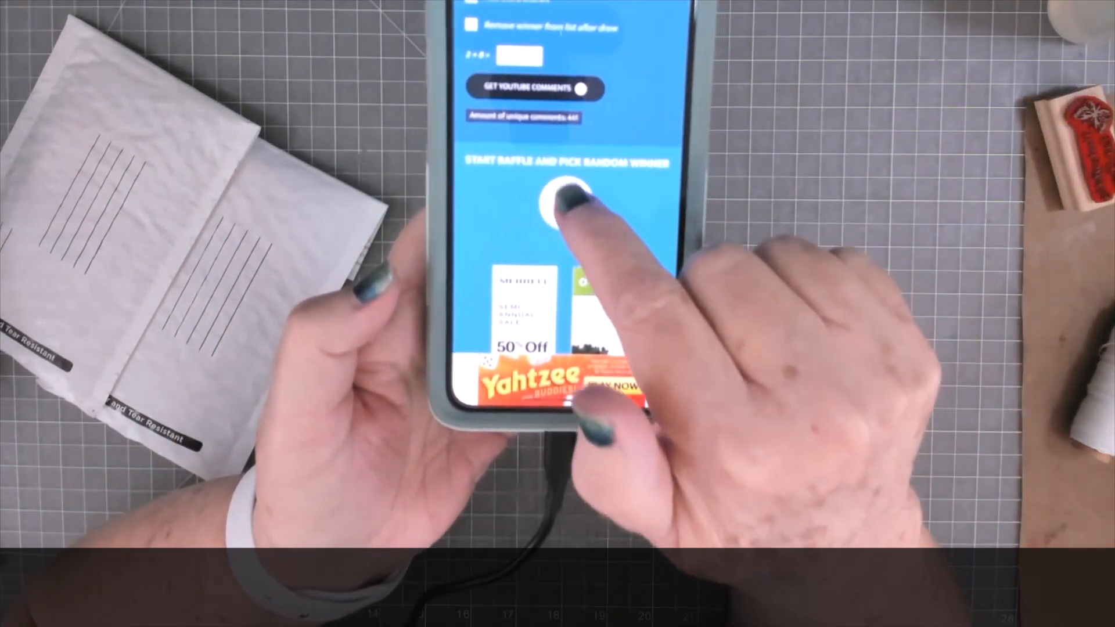
{"action": "left_click", "coordinate": [535, 196]}
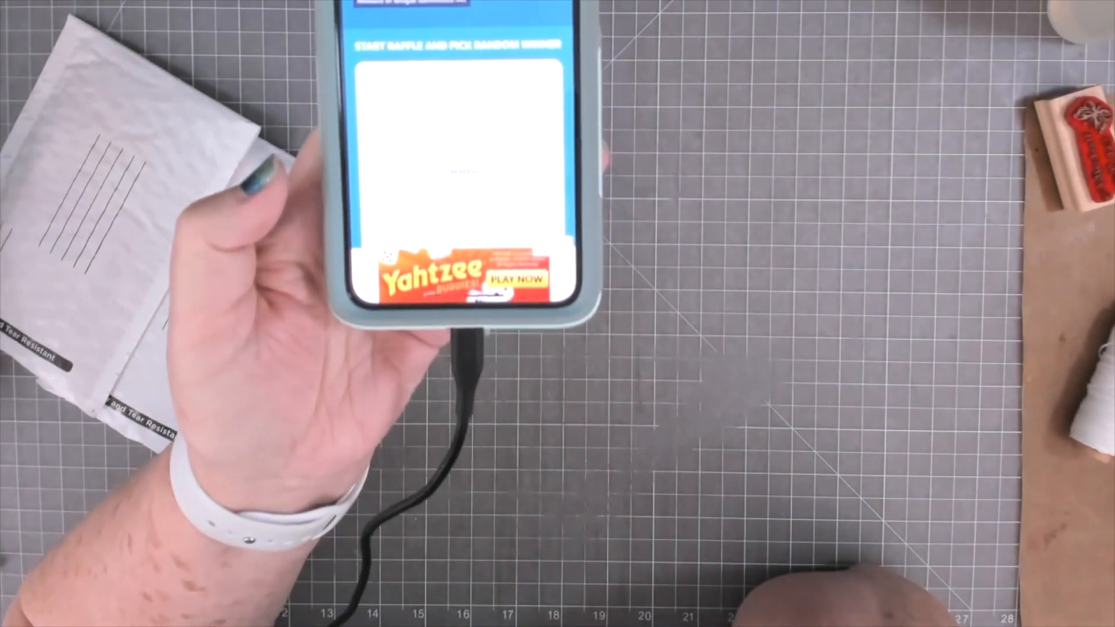